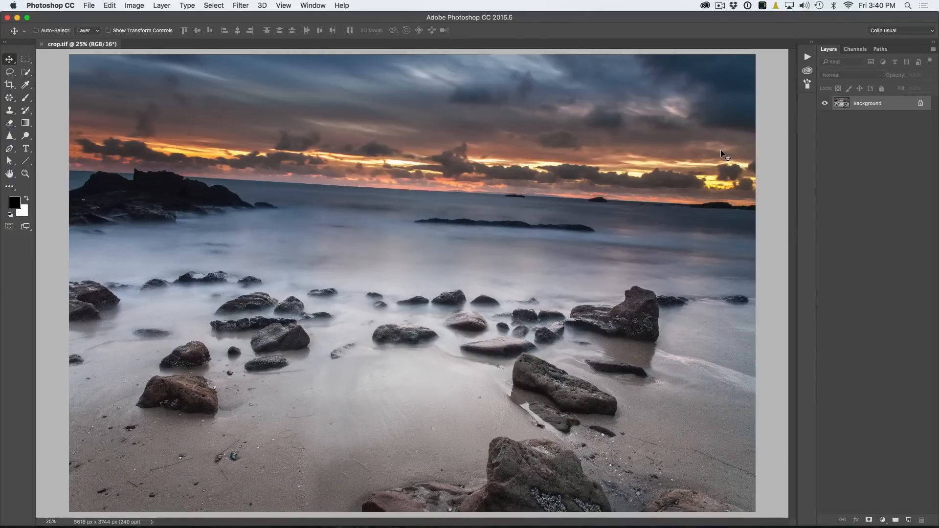
mouse_move(718, 153)
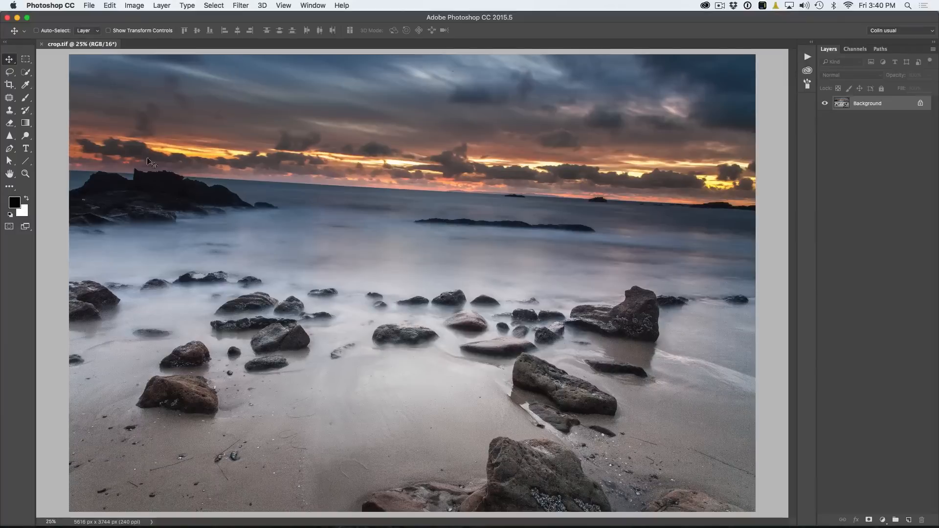
- Activate the Crop tool so a crop box surrounds the seascape photo
left_click(10, 84)
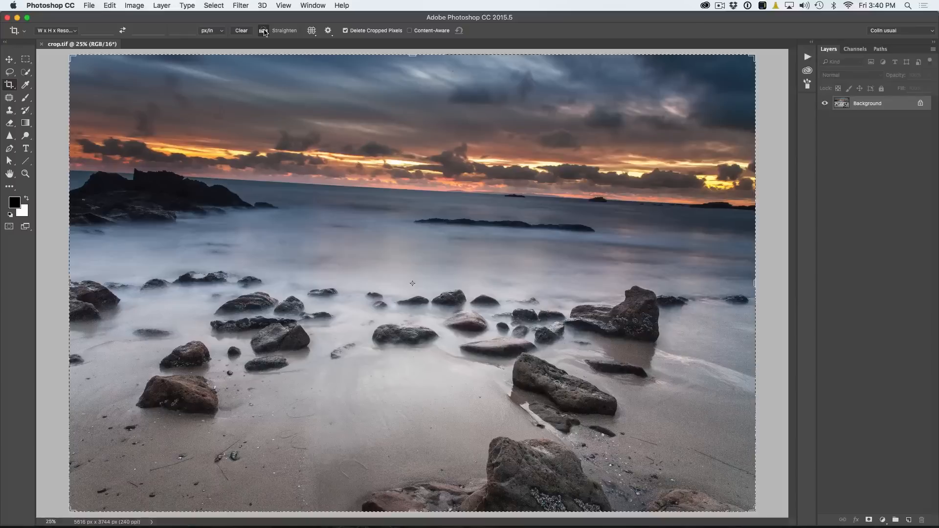
- Straighten along the horizon, widen the crop past the tilted corners, and apply it with Content-Aware on
left_click_drag(79, 171, 578, 185)
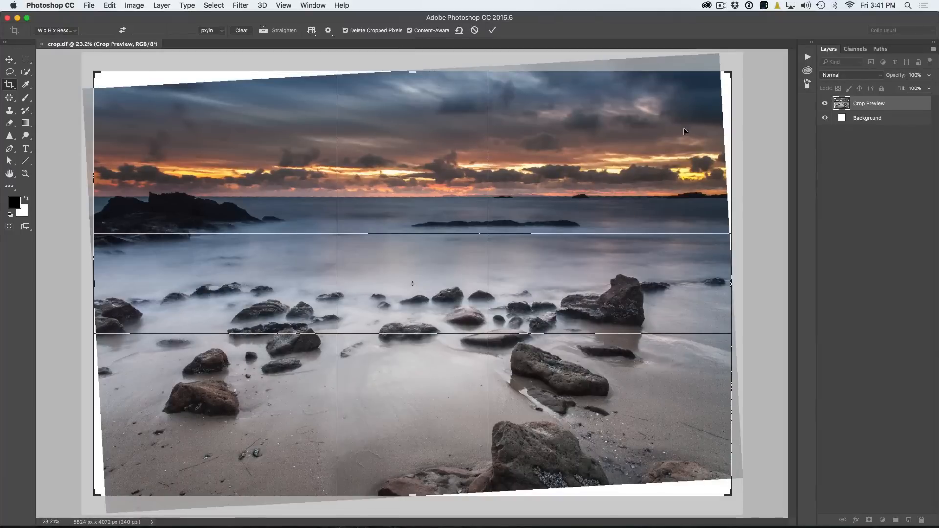
mouse_move(218, 244)
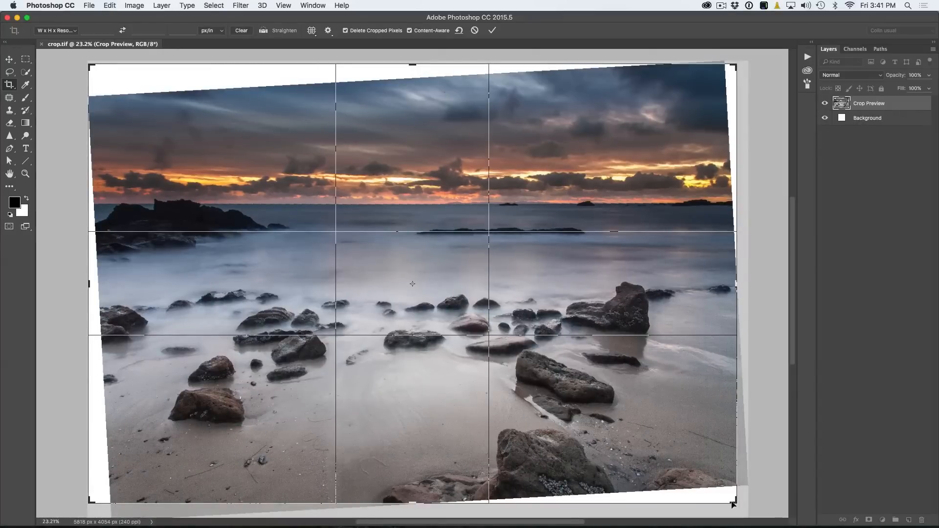
left_click_drag(734, 502, 734, 502)
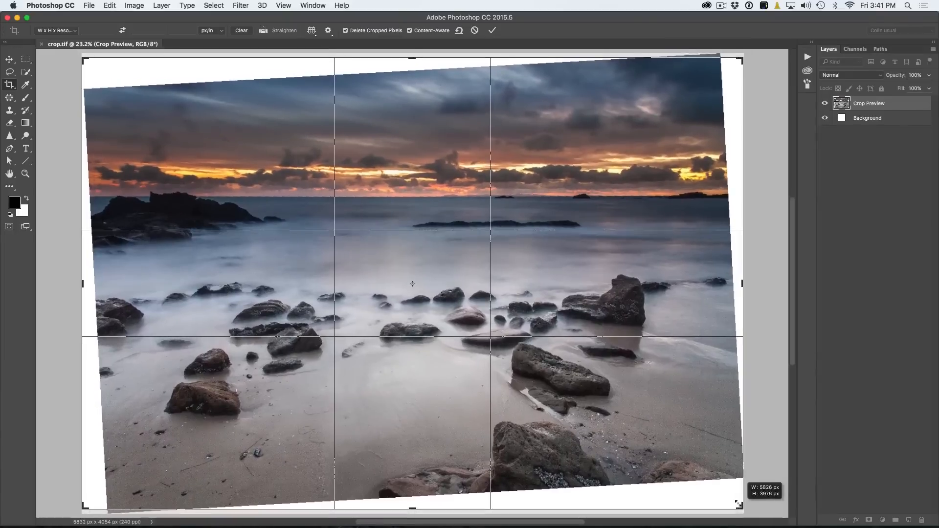
left_click(492, 30)
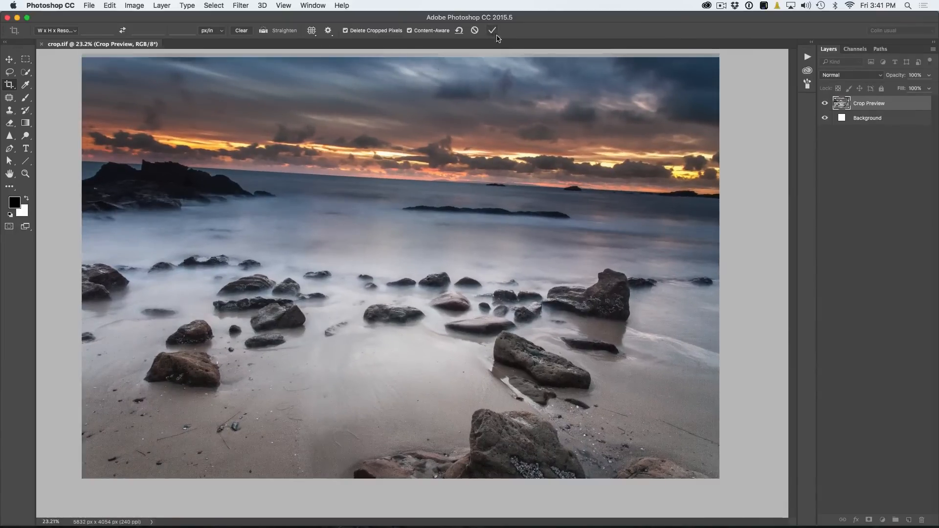
- Commit the straightened crop so the blank corners fill with generated sky and sand
left_click(492, 30)
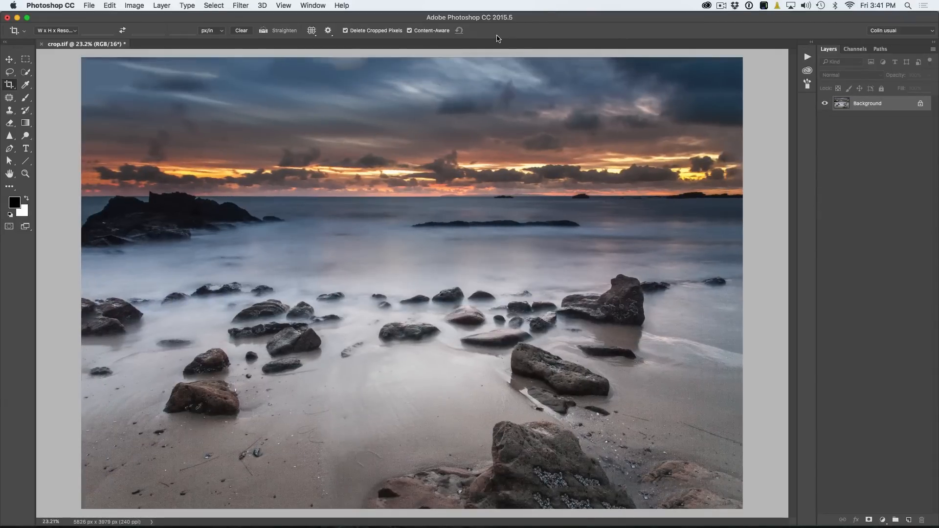
mouse_move(370, 325)
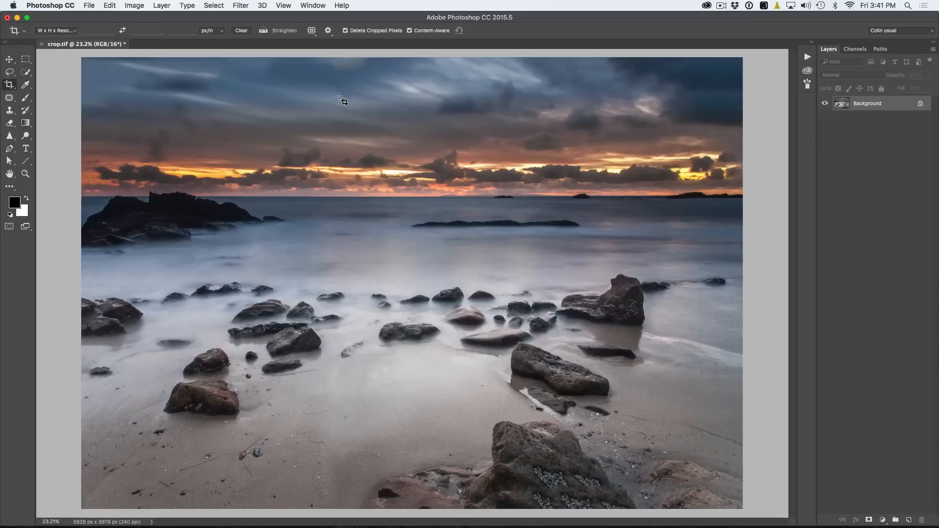
mouse_move(133, 67)
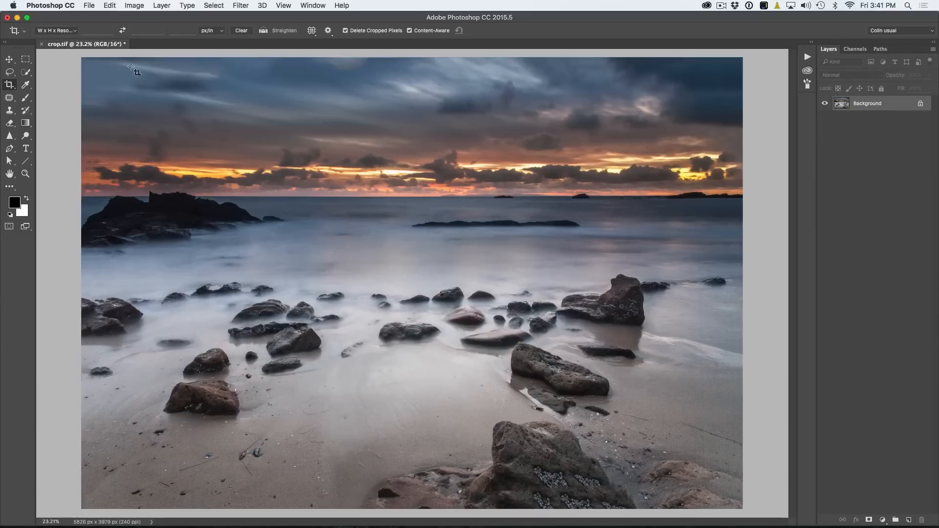
mouse_move(352, 67)
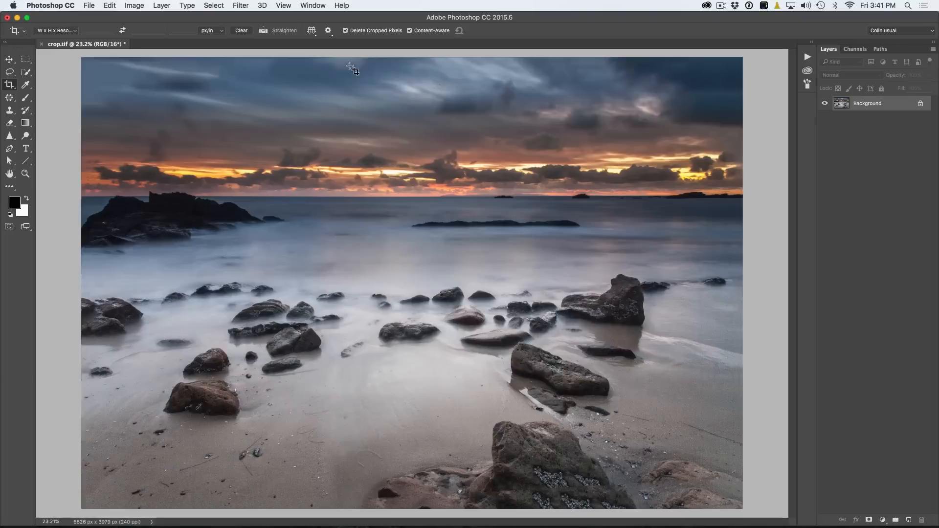
- Lasso the flawed strip at the sky's top and content-aware fill it to blend with the clouds
left_click(9, 71)
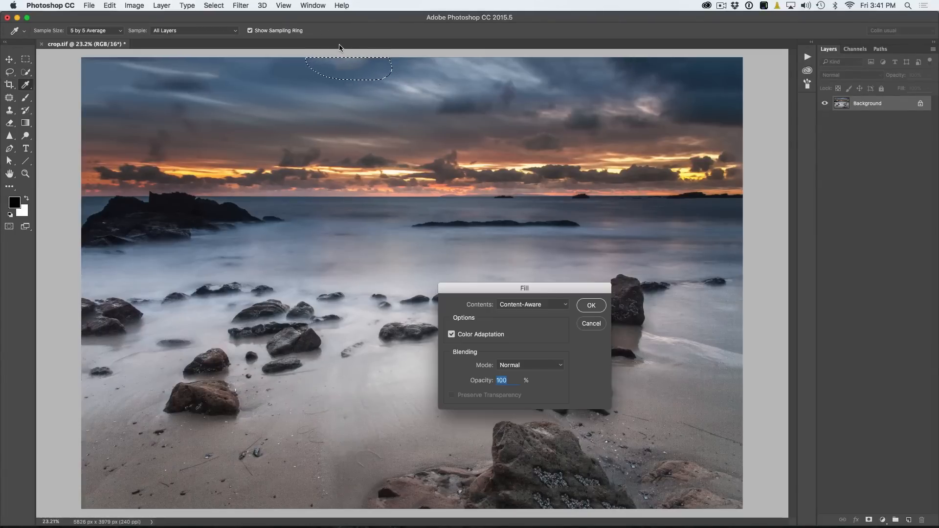
left_click(591, 305)
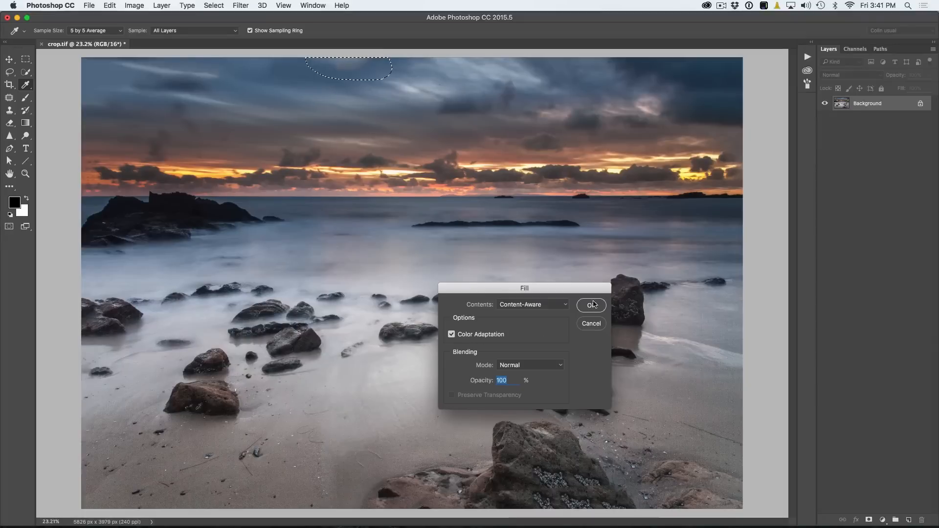
left_click(591, 305)
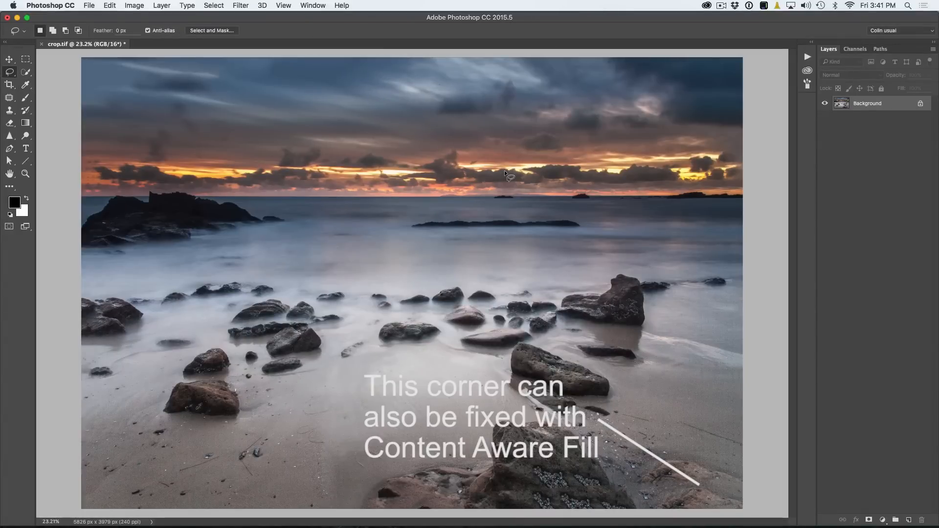
mouse_move(152, 113)
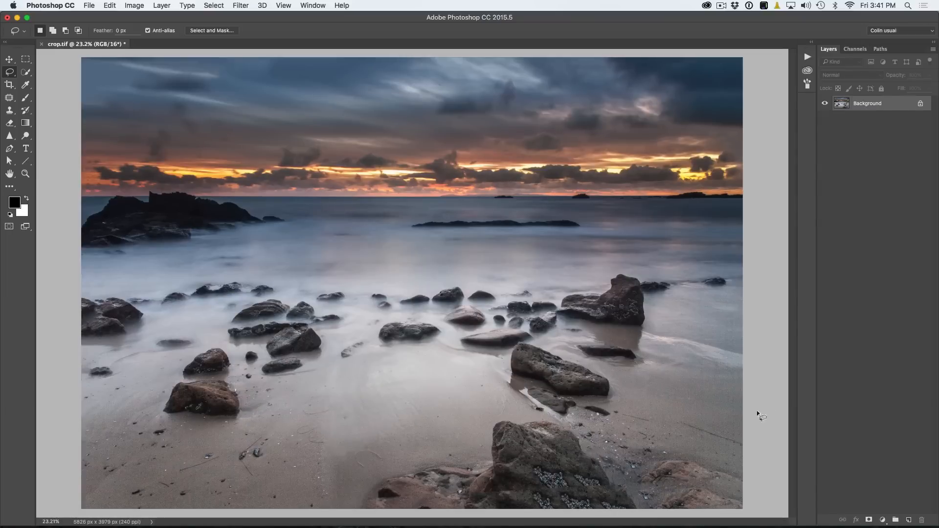
mouse_move(233, 136)
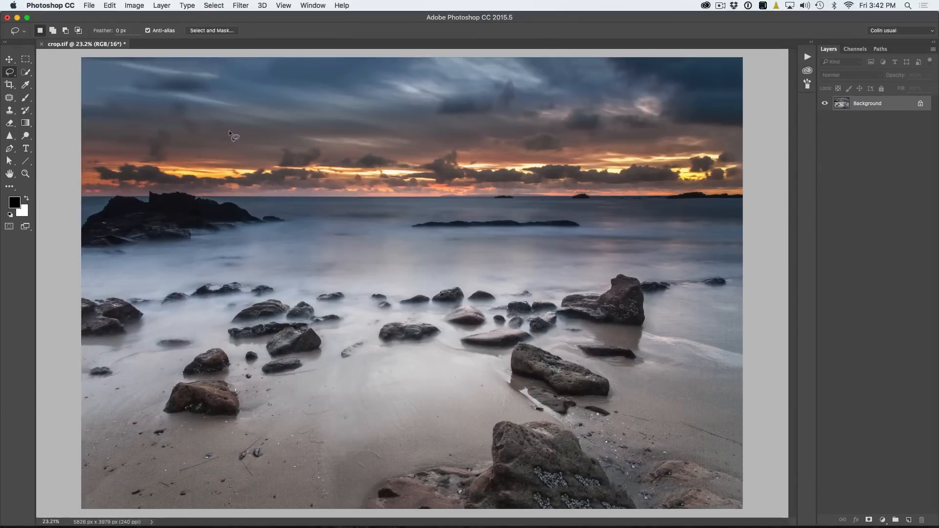
- Start Photomerge and load _MG_9269.jpg through _MG_9272.jpg as the source photos
left_click(89, 6)
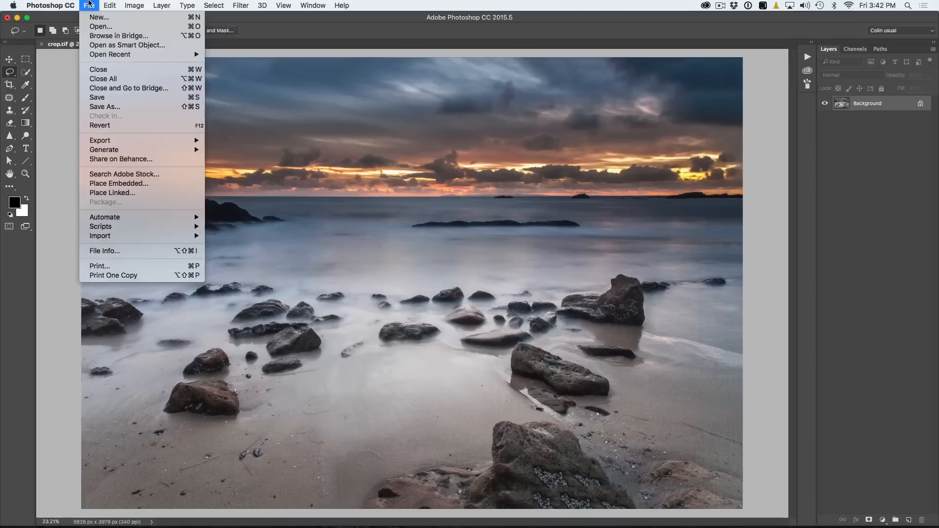
mouse_move(124, 210)
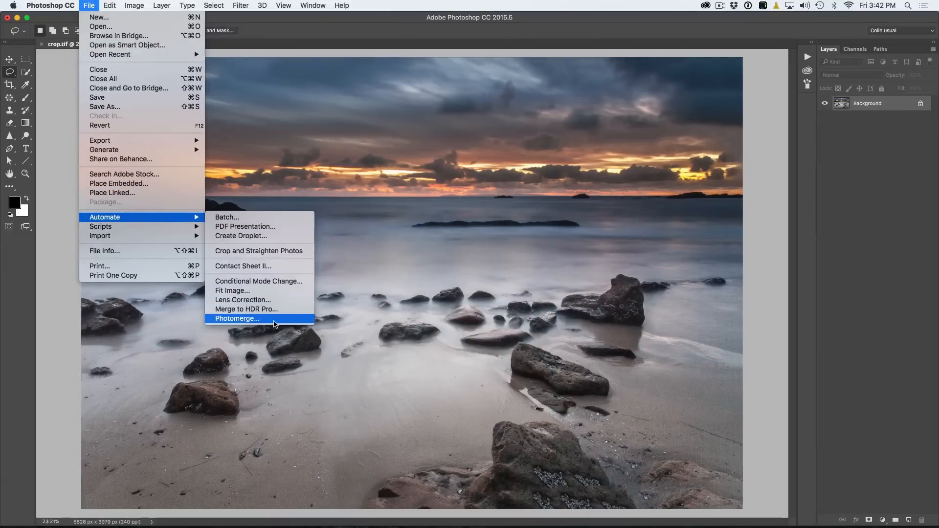
left_click(237, 318)
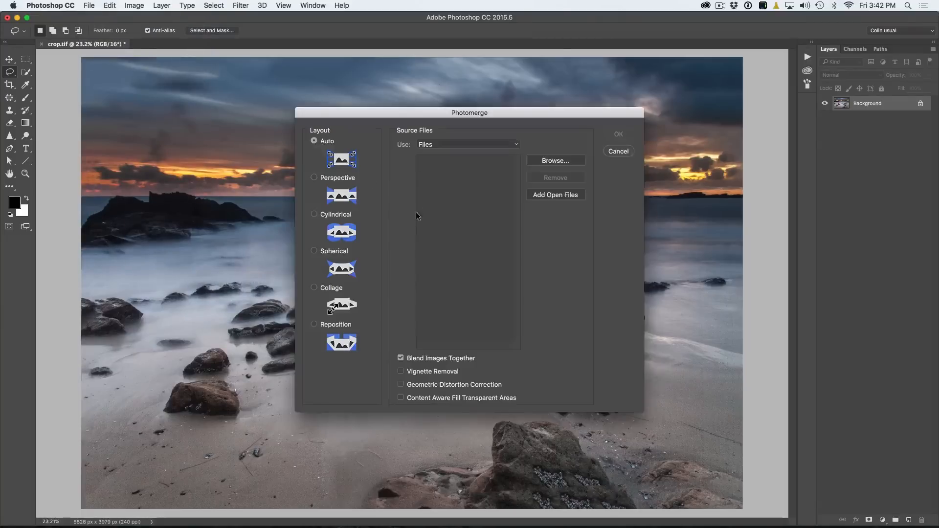
mouse_move(489, 183)
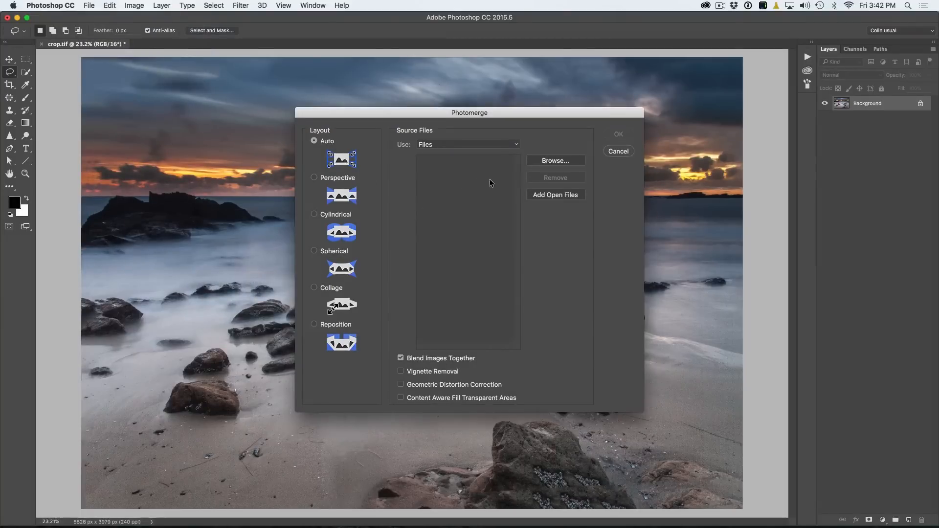
left_click(554, 160)
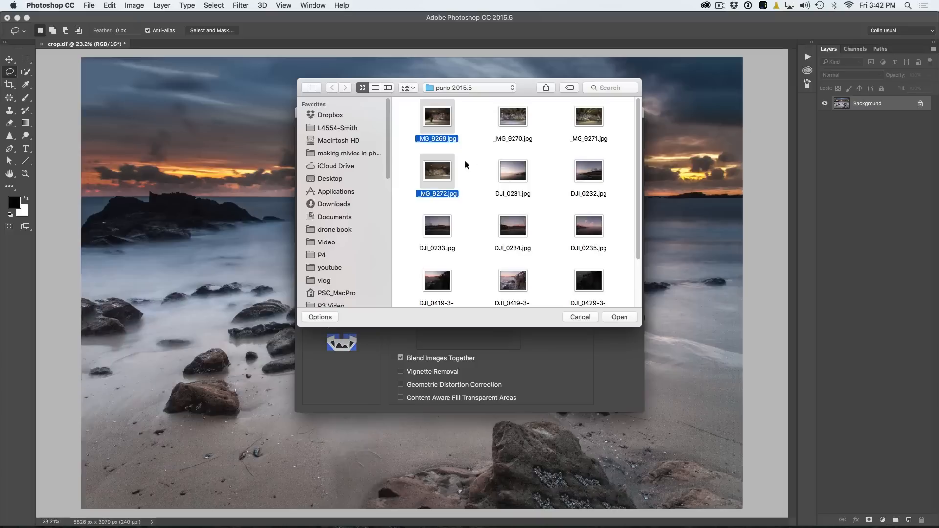
left_click(589, 116)
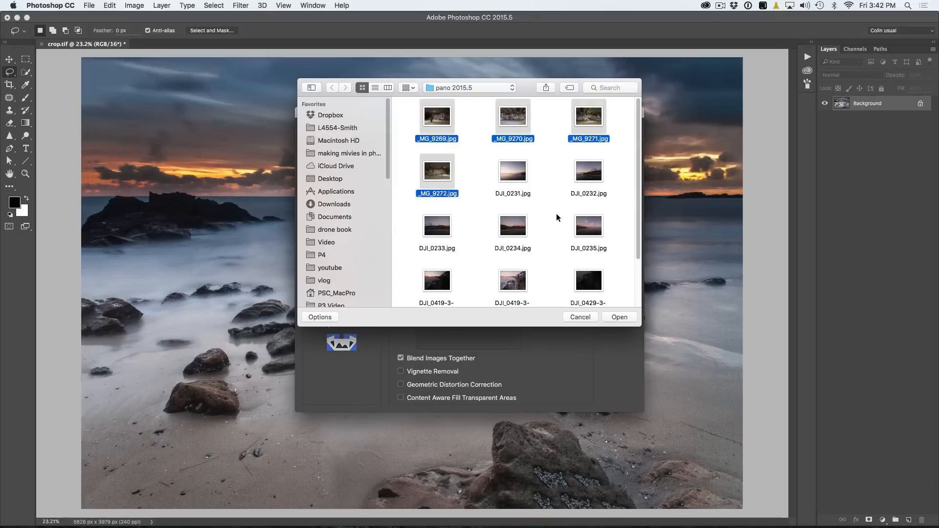
left_click(619, 317)
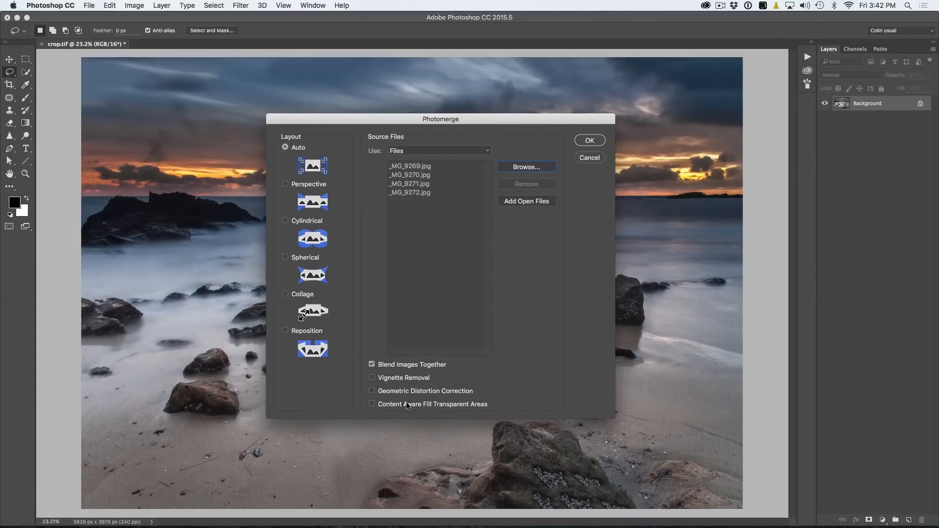
- Enable Content Aware Fill Transparent Areas and run the merge into a mural panorama
left_click(372, 405)
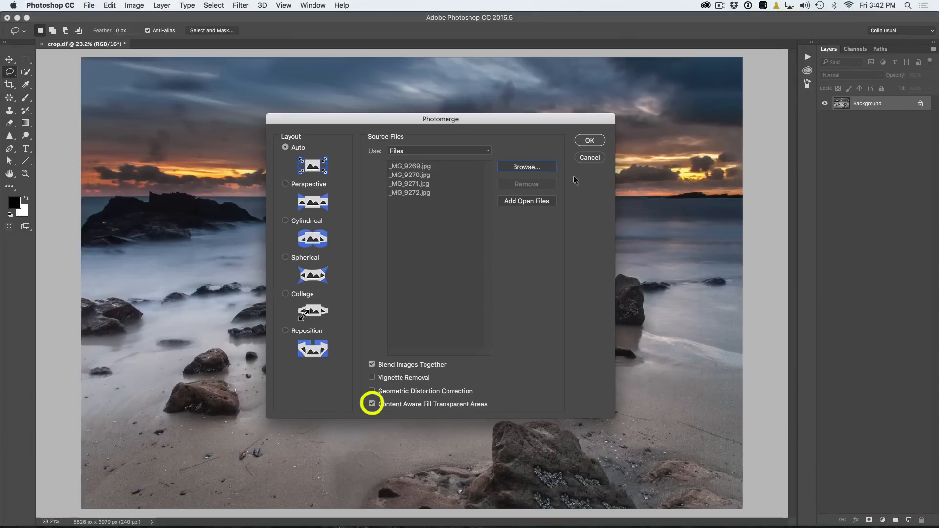
left_click(589, 140)
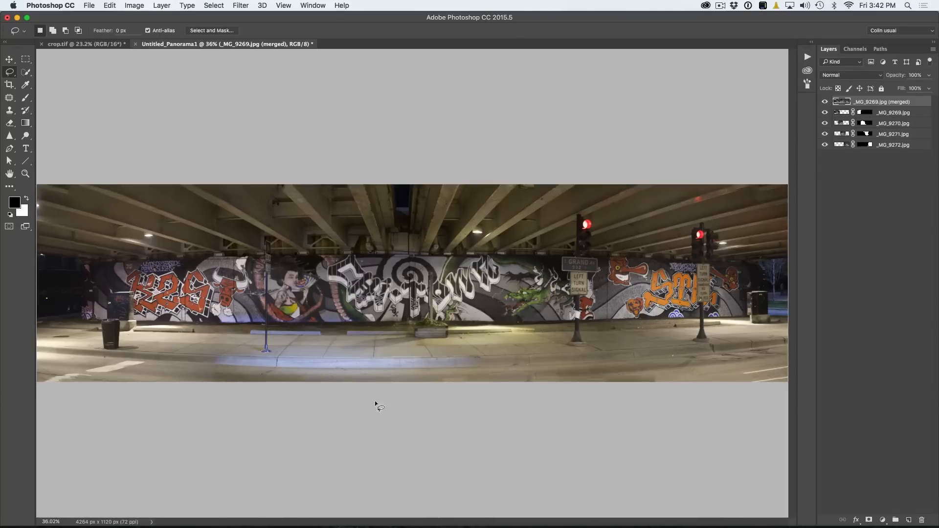
mouse_move(550, 401)
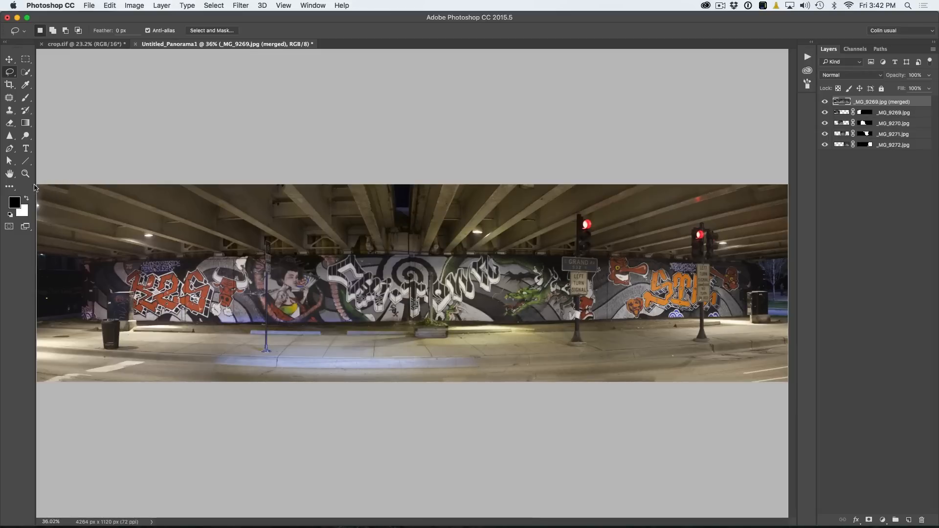
mouse_move(82, 197)
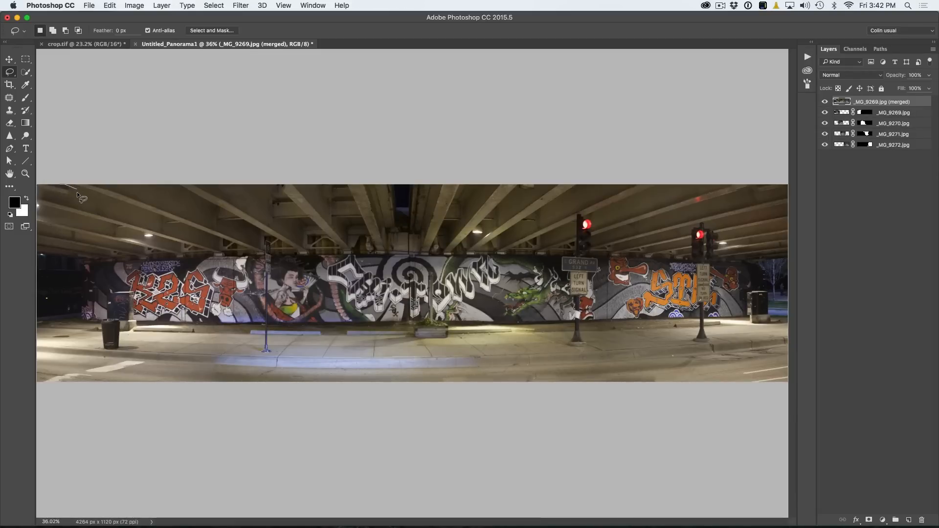
- Lasso the flawed strip along the panorama's upper-left edge, ready for healing
left_click_drag(79, 195, 110, 191)
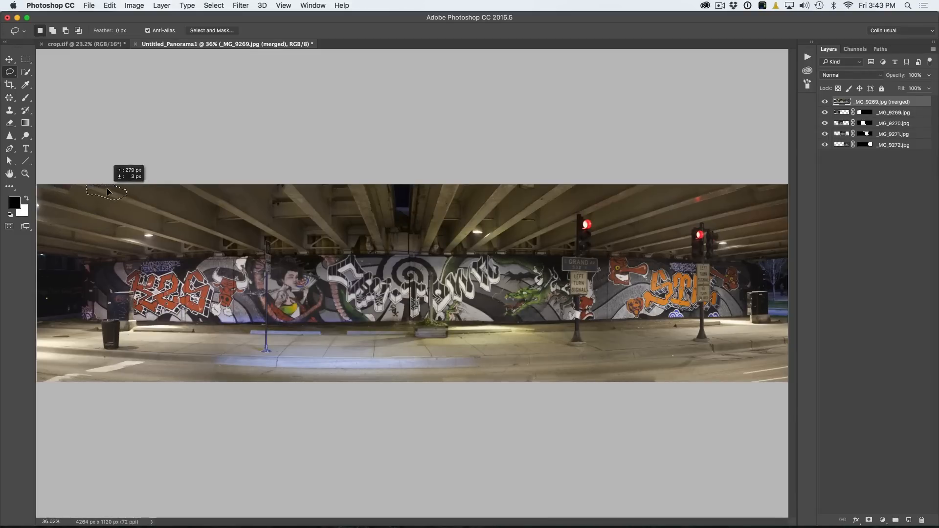
left_click_drag(107, 192, 57, 191)
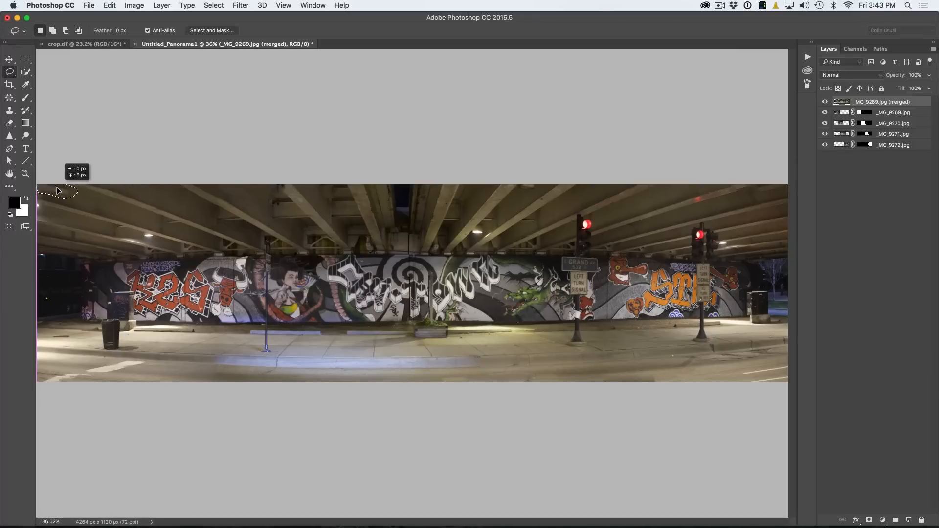
left_click(10, 98)
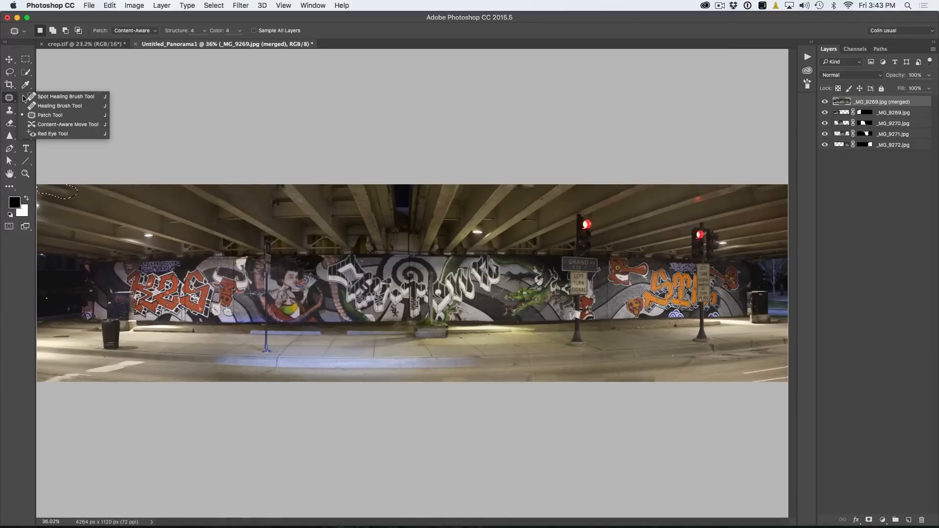